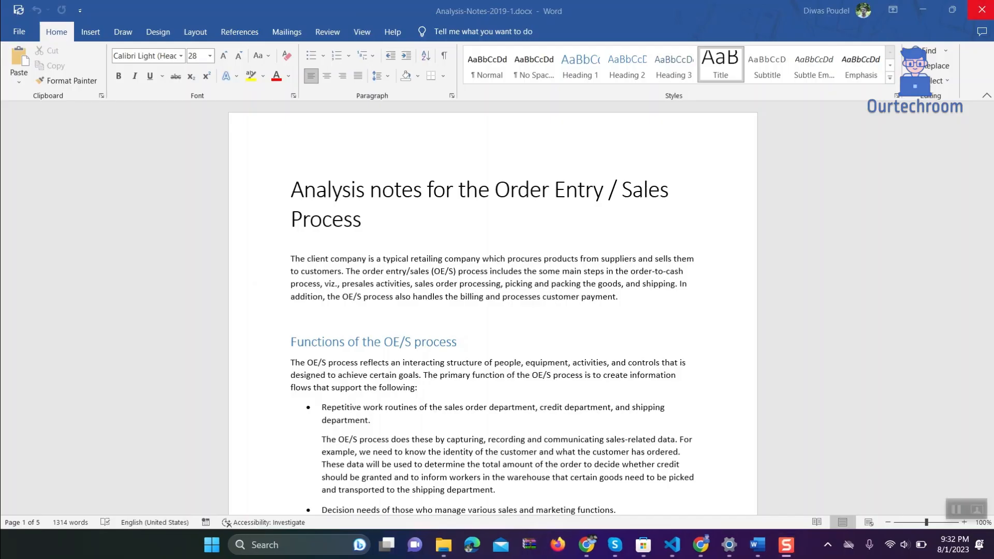
Step: Close Word and enter %appdata%\Microsoft\Templates in the Run dialog
{"action": "left_click", "coordinate": [921, 9]}
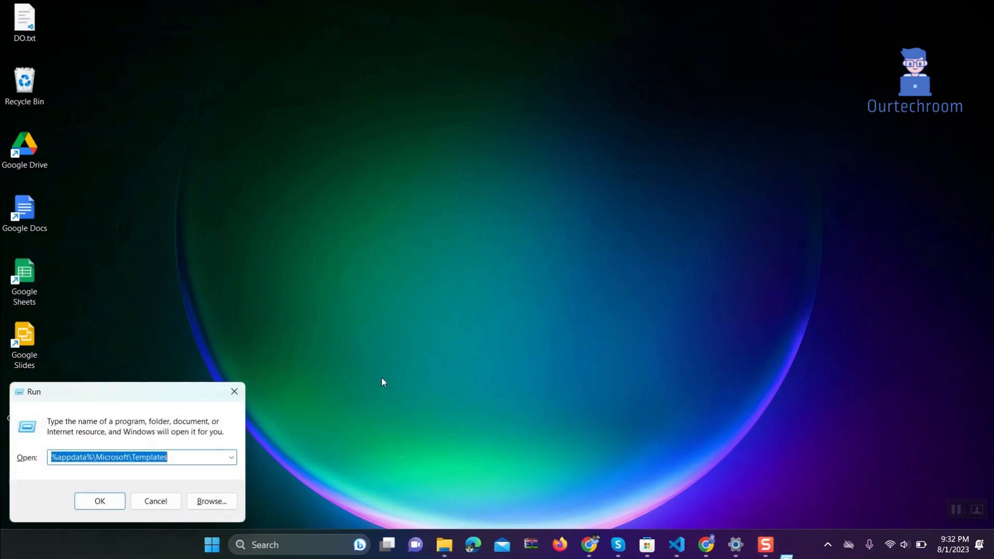
{"action": "type", "text": "%a"}
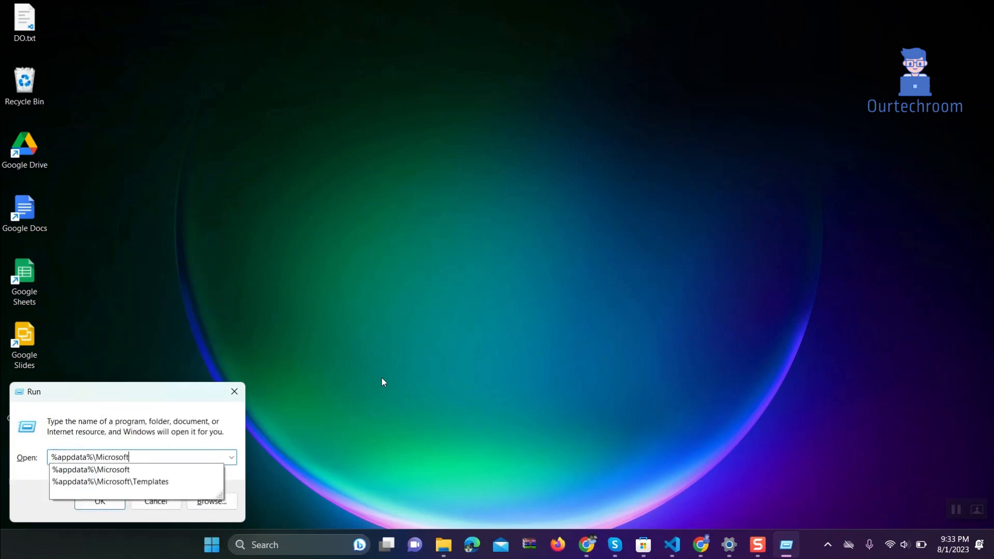
{"action": "type", "text": "\\Templates"}
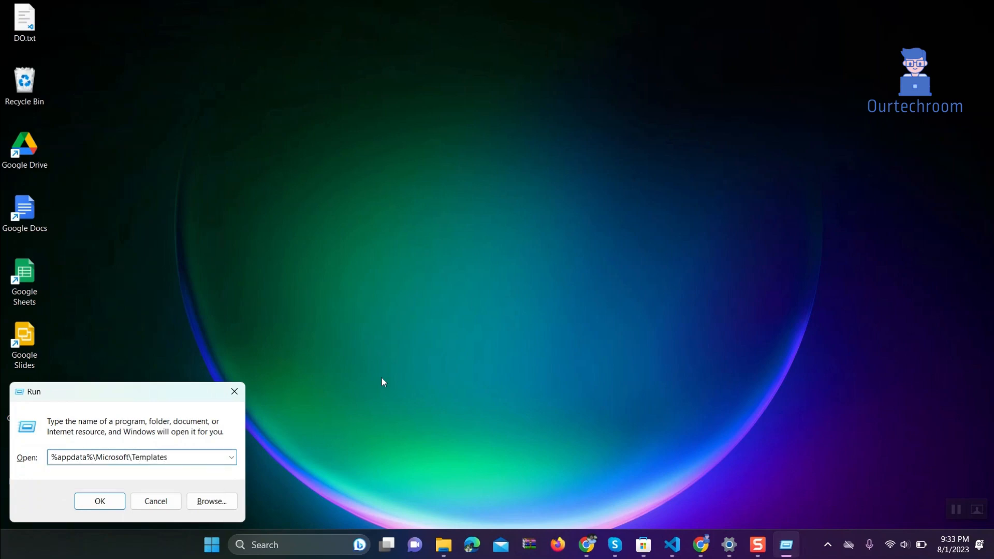
Step: Open the Templates folder and permanently delete Normal.dotm, confirming with Yes
{"action": "left_click", "coordinate": [99, 500]}
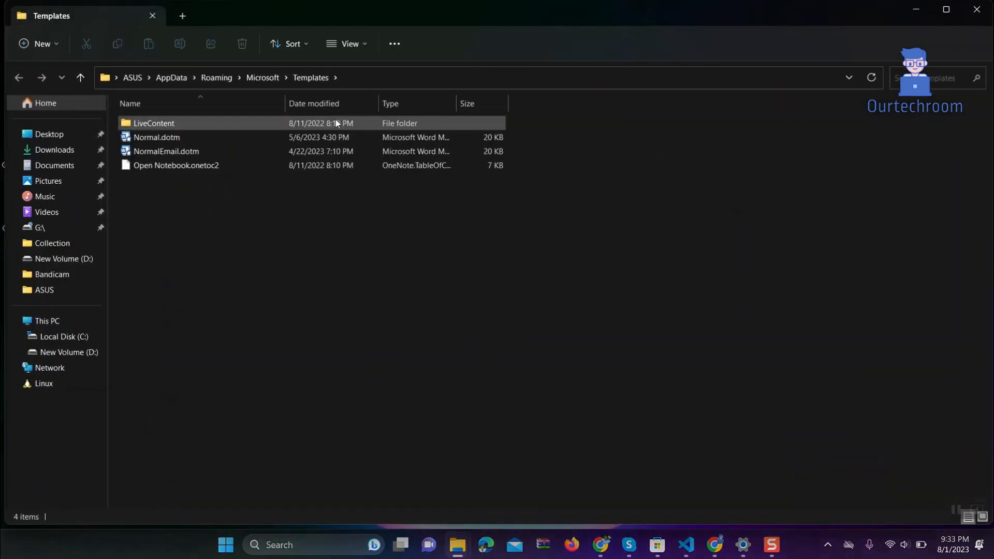
{"action": "left_click", "coordinate": [156, 137]}
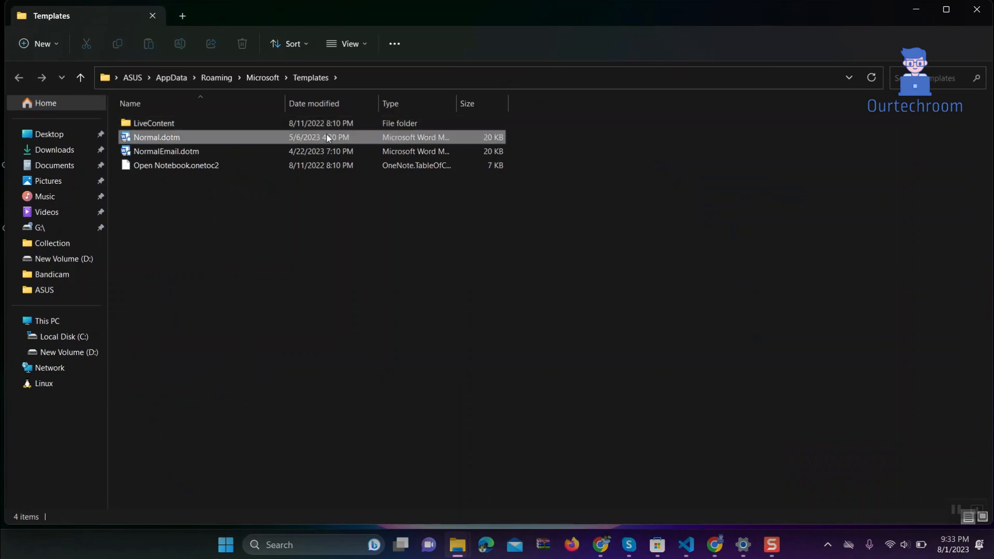
{"action": "left_click", "coordinate": [156, 137]}
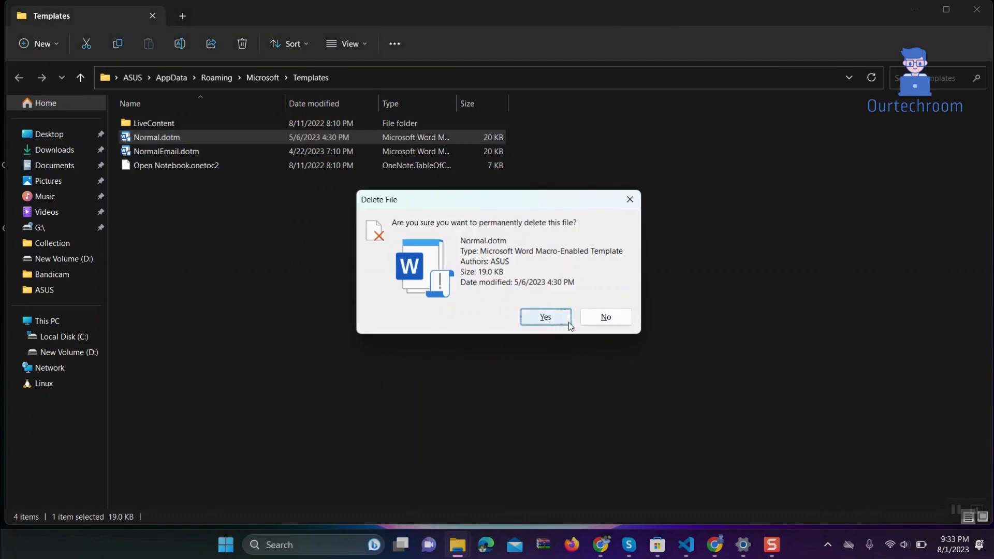
{"action": "left_click", "coordinate": [544, 317]}
{"action": "type", "text": "w"}
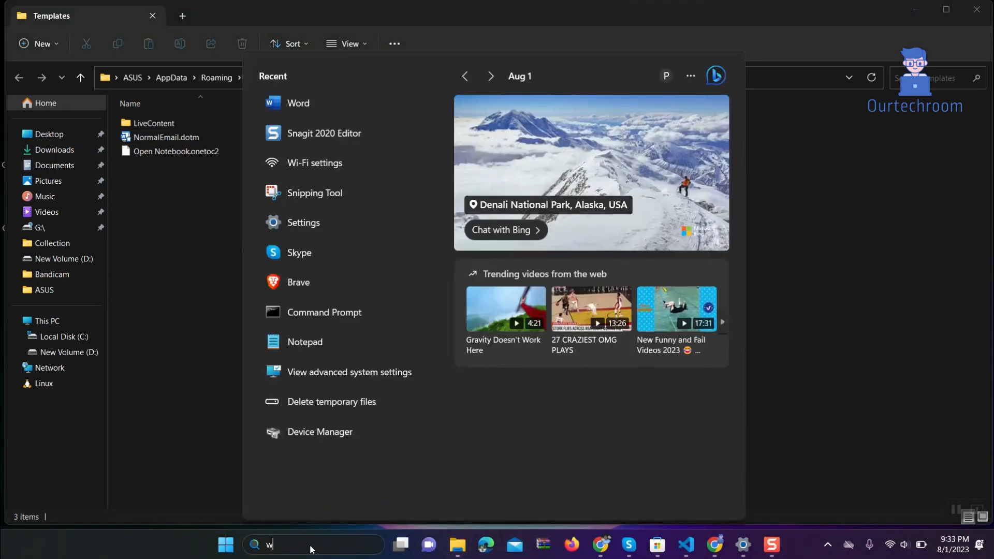
Step: Relaunch Word from search with a blank document, then launch regedit from Run
{"action": "type", "text": "ord"}
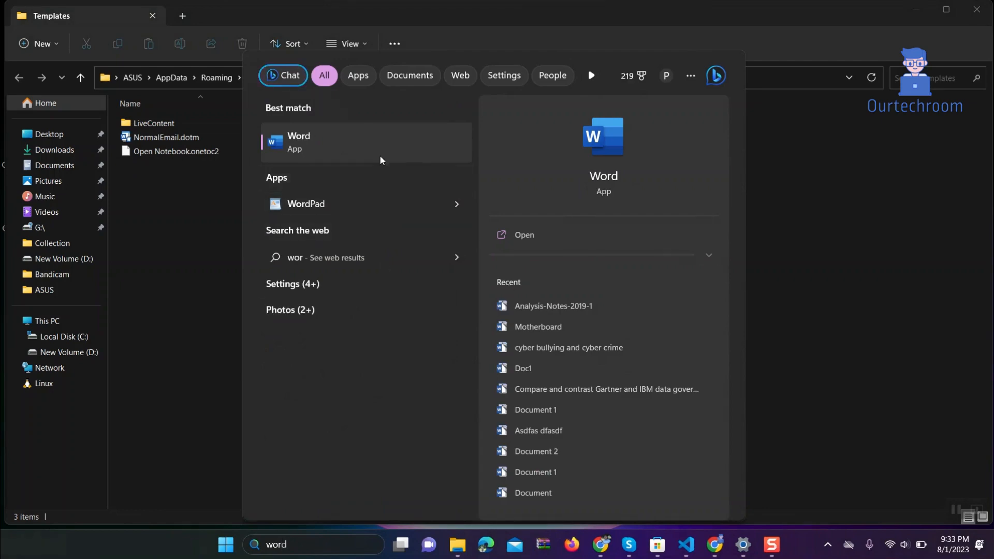
{"action": "left_click", "coordinate": [298, 142]}
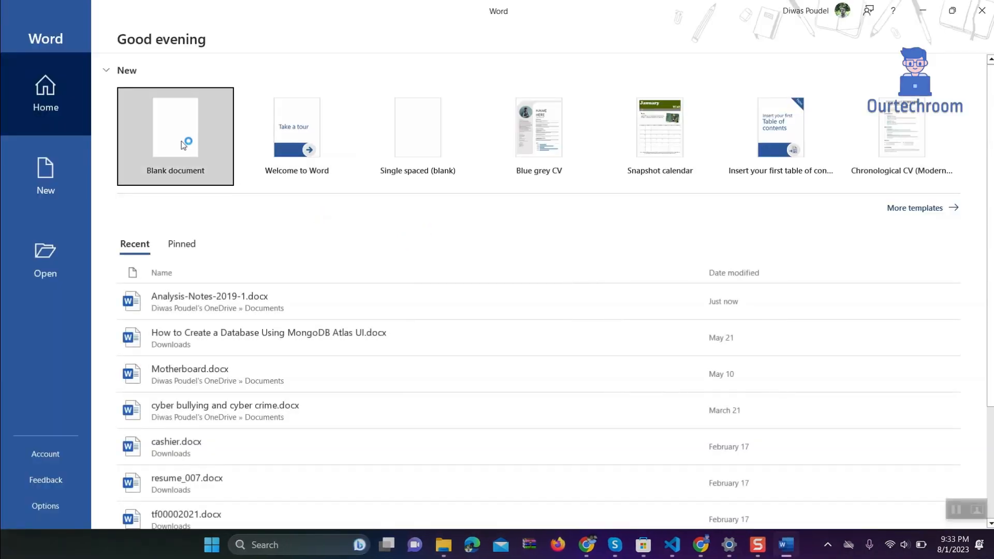
{"action": "left_click", "coordinate": [176, 127]}
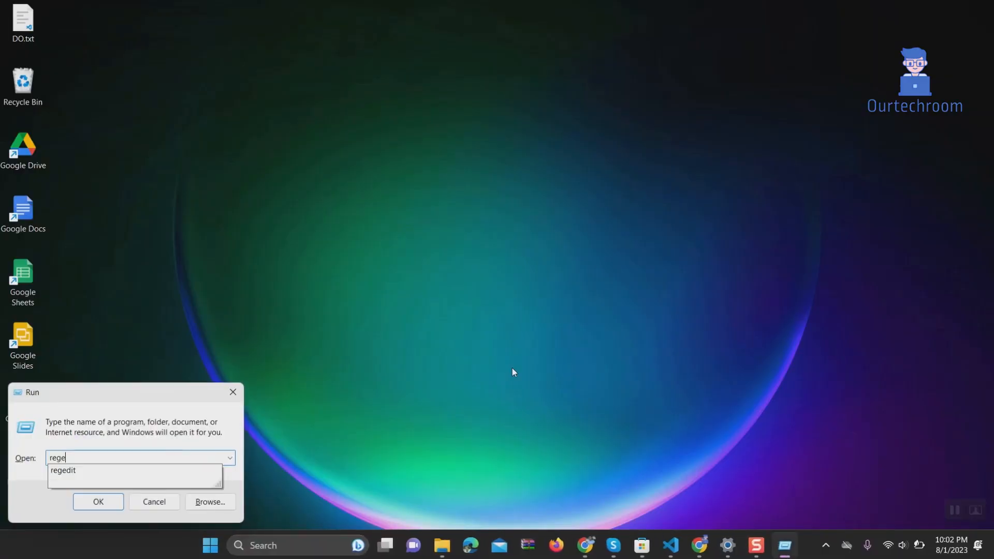
{"action": "left_click", "coordinate": [63, 471]}
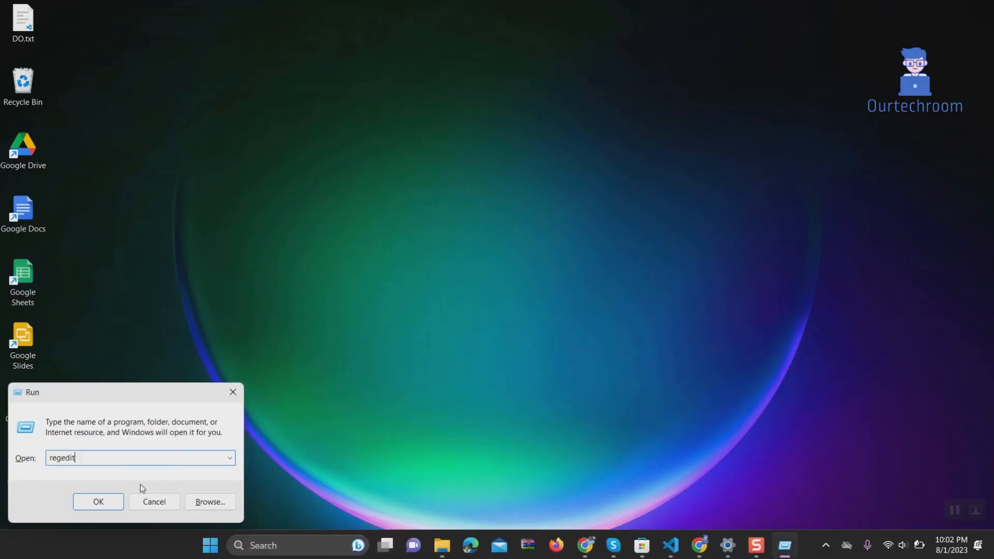
{"action": "left_click", "coordinate": [98, 501]}
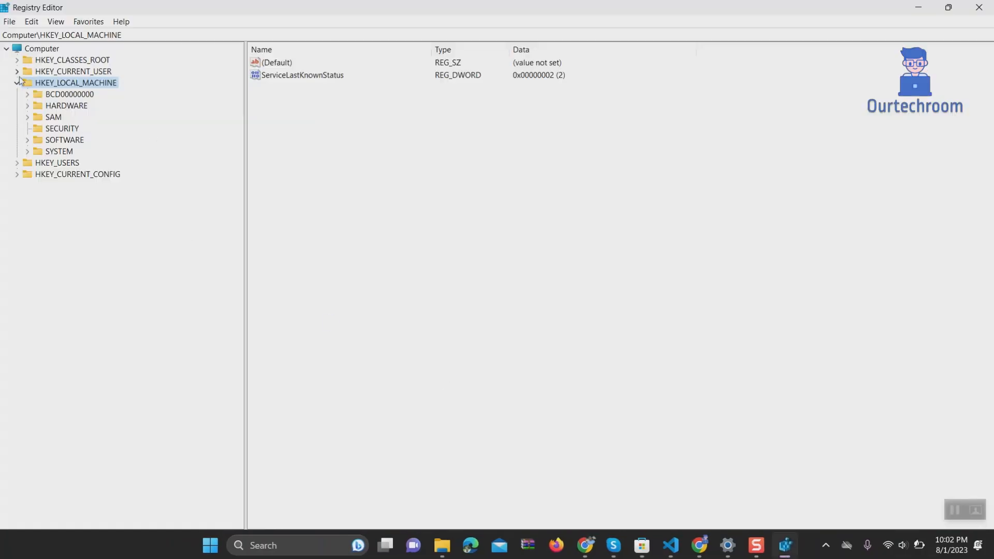
Step: Collapse HKEY_LOCAL_MACHINE and drill into HKEY_CURRENT_USER\Software\Microsoft\Office\16.0 to select Word
{"action": "left_click", "coordinate": [17, 82]}
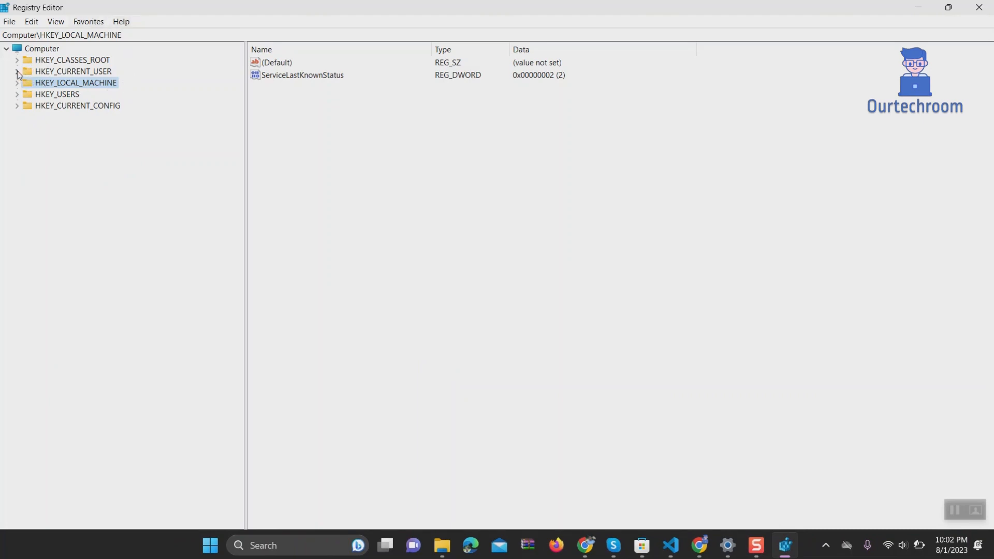
{"action": "left_click", "coordinate": [17, 71]}
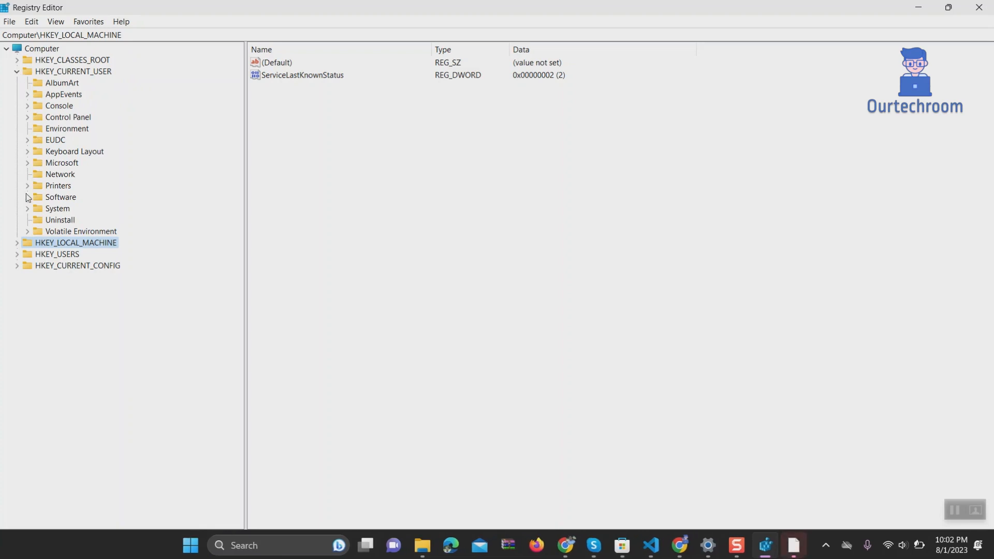
{"action": "left_click", "coordinate": [27, 196]}
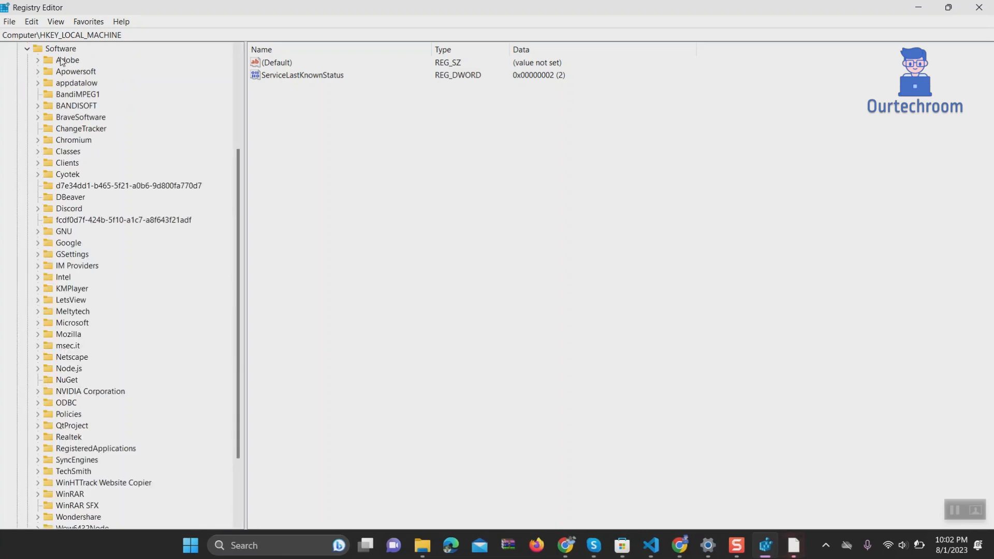
{"action": "scroll", "scroll_direction": "down", "scroll_amount": 3}
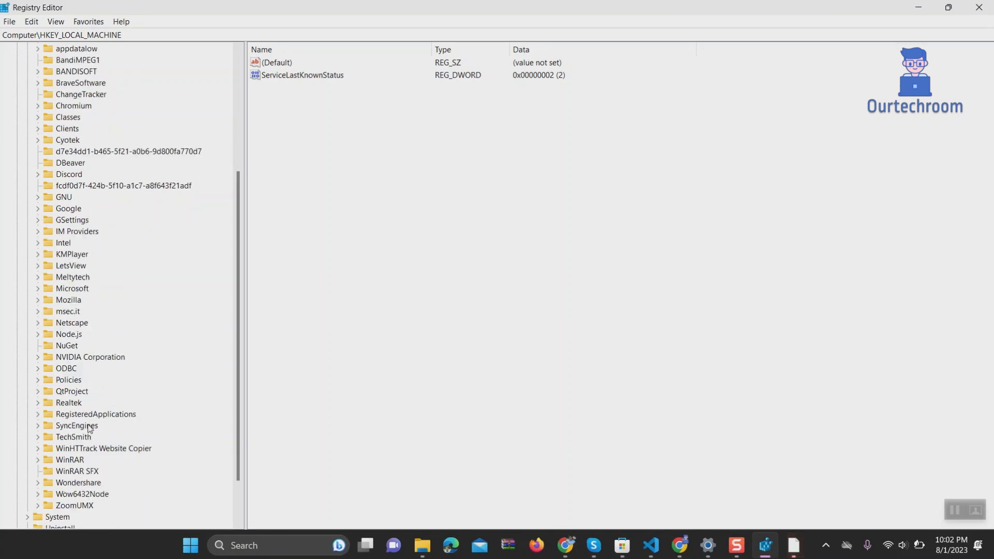
{"action": "scroll", "scroll_direction": "down", "scroll_amount": 3}
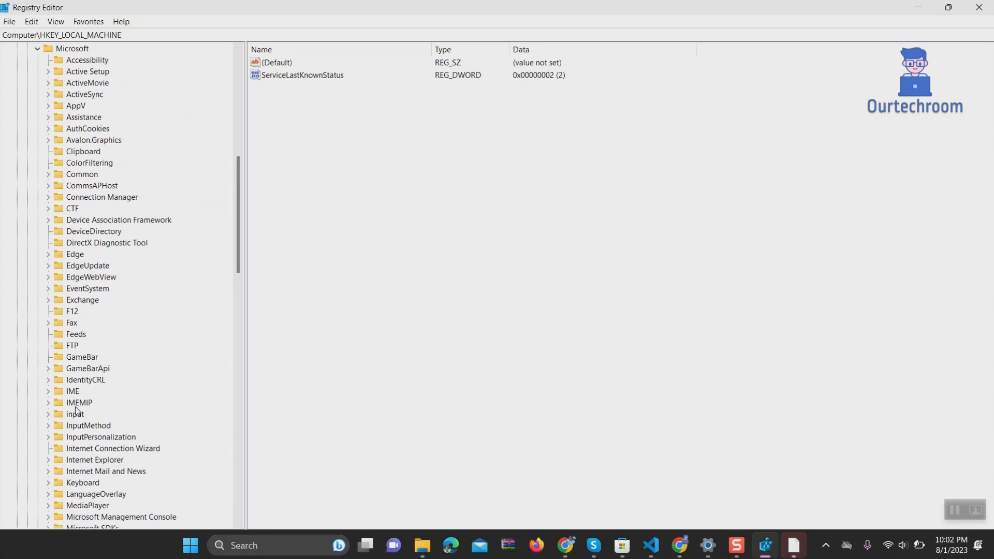
{"action": "scroll", "scroll_direction": "down", "scroll_amount": 3}
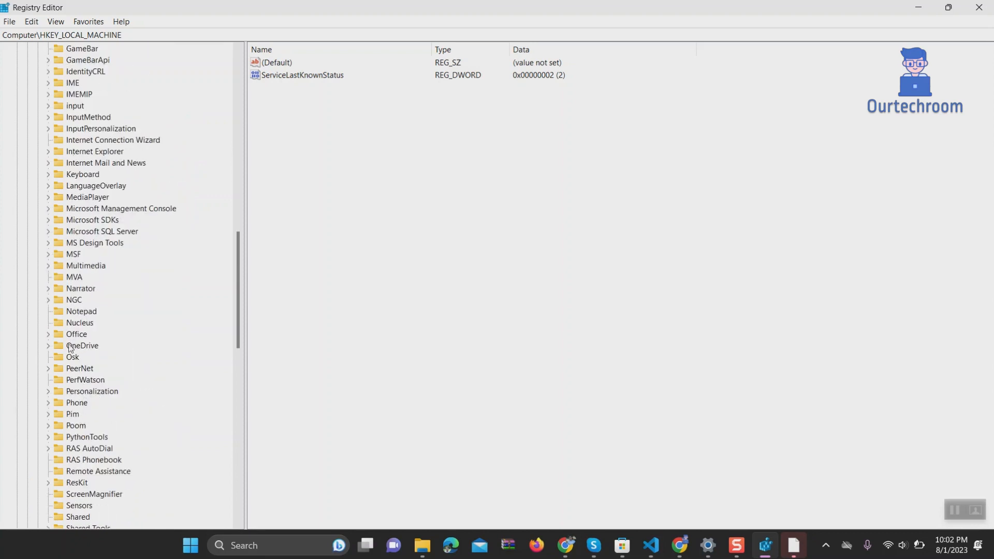
{"action": "left_click", "coordinate": [48, 333]}
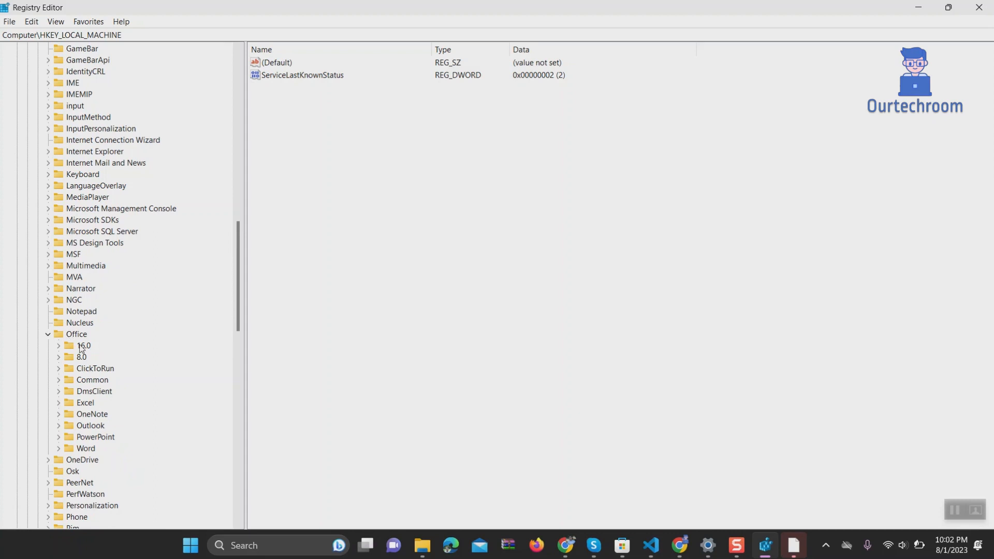
{"action": "left_click", "coordinate": [84, 345]}
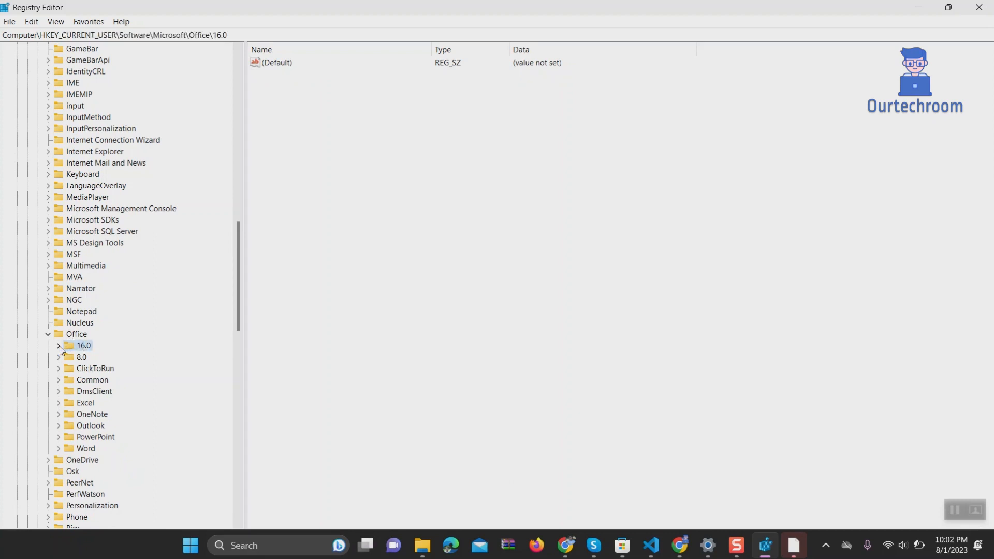
{"action": "left_click", "coordinate": [57, 345]}
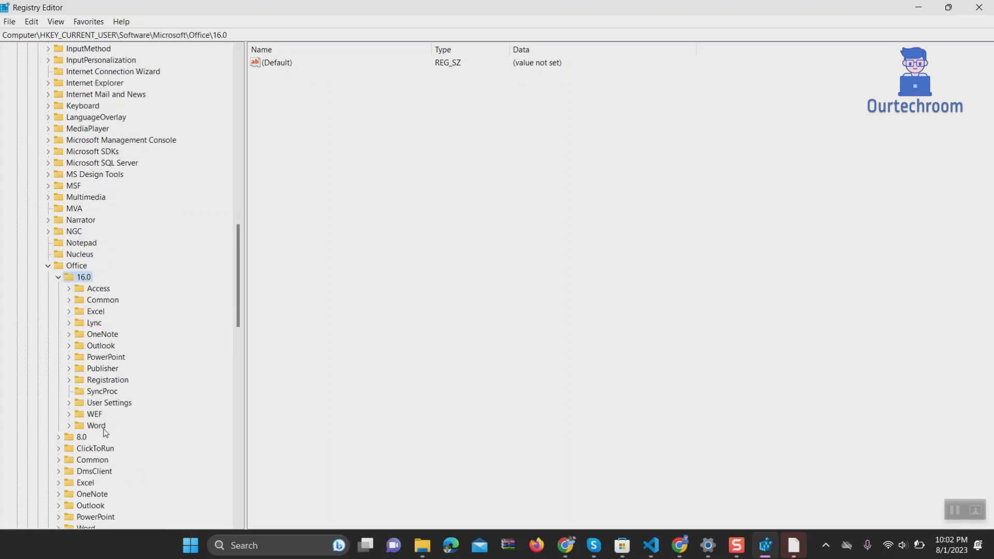
{"action": "left_click", "coordinate": [96, 426]}
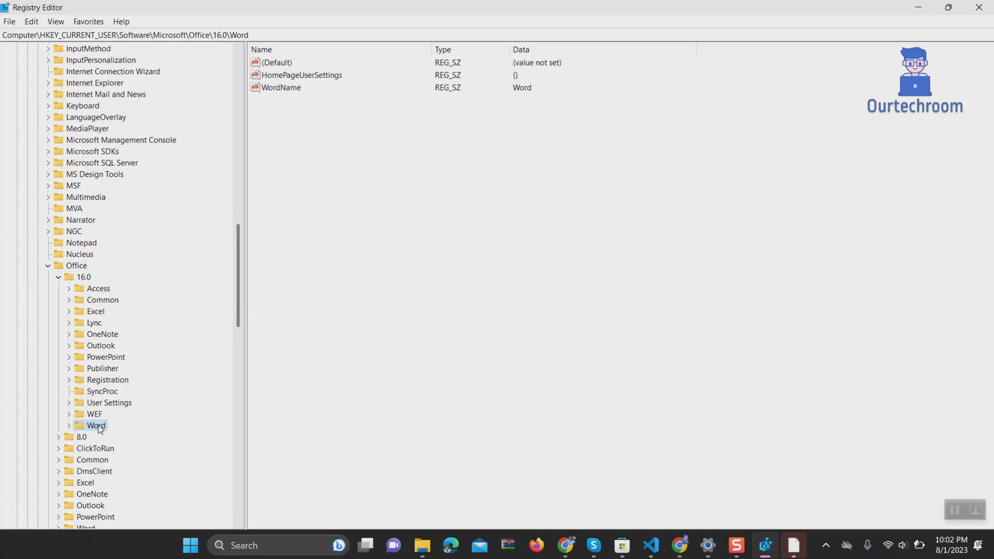
Step: Delete the Office 16.0 Word registry key and confirm removing its subkeys
{"action": "right_click", "coordinate": [95, 425]}
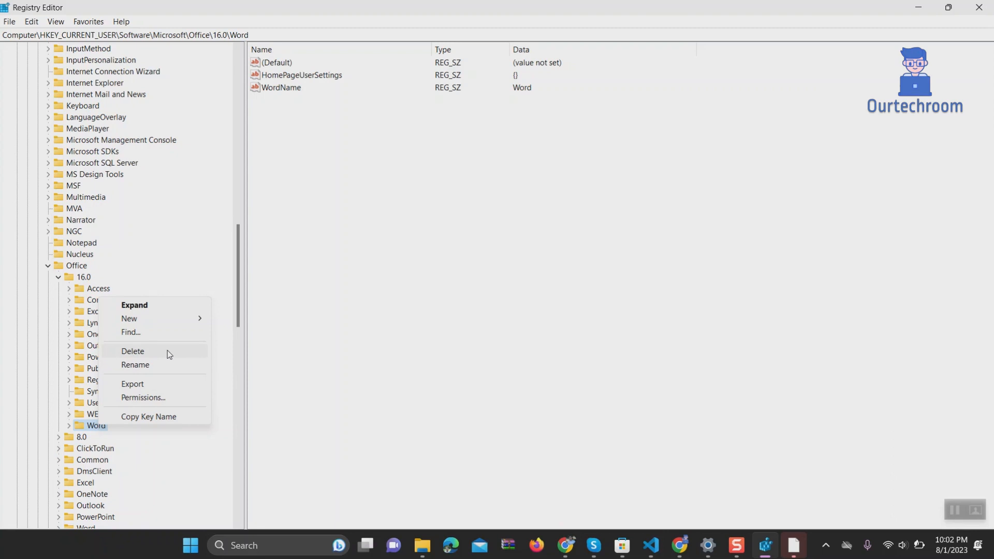
{"action": "left_click", "coordinate": [132, 350]}
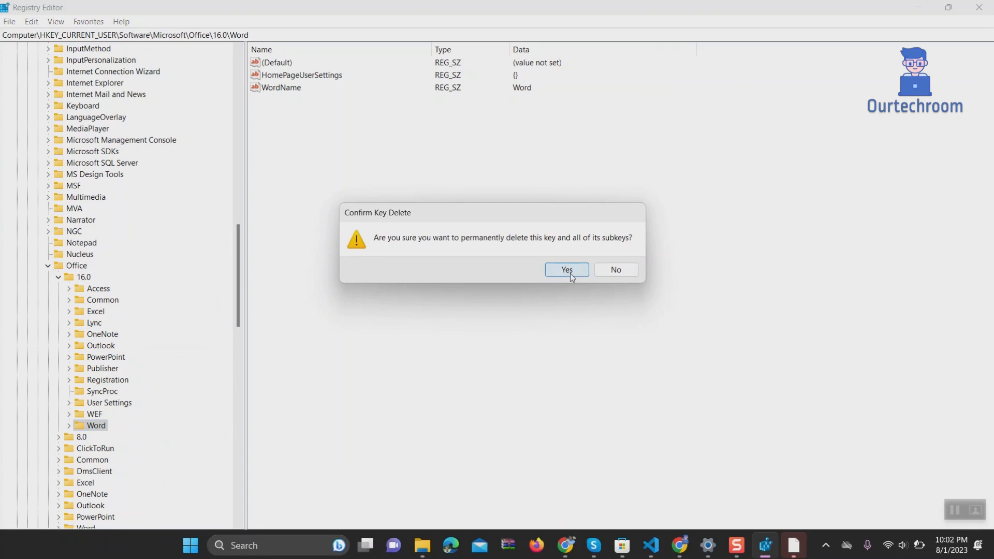
{"action": "left_click", "coordinate": [565, 269]}
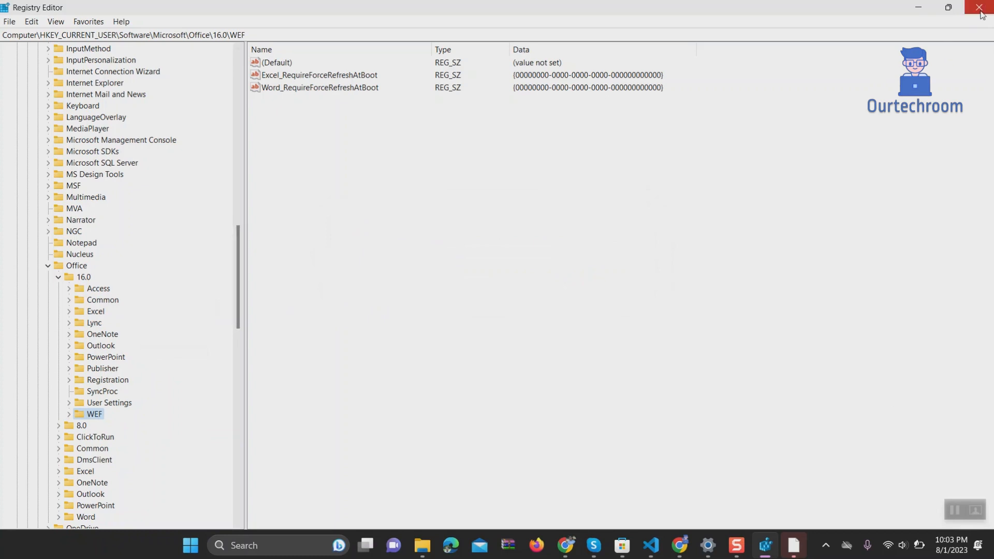
Step: Close the Registry Editor window
{"action": "left_click", "coordinate": [980, 7]}
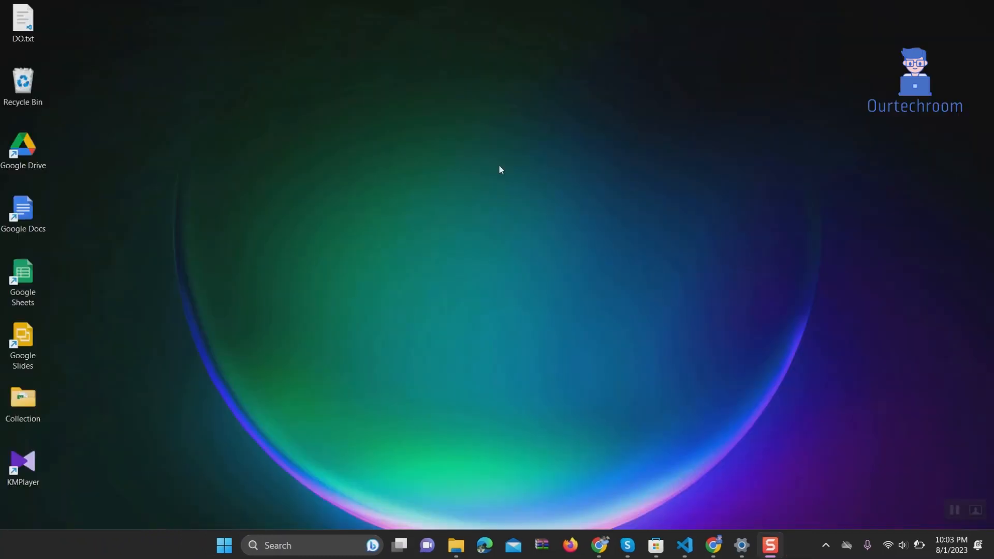
{"action": "mouse_move", "coordinate": [313, 218]}
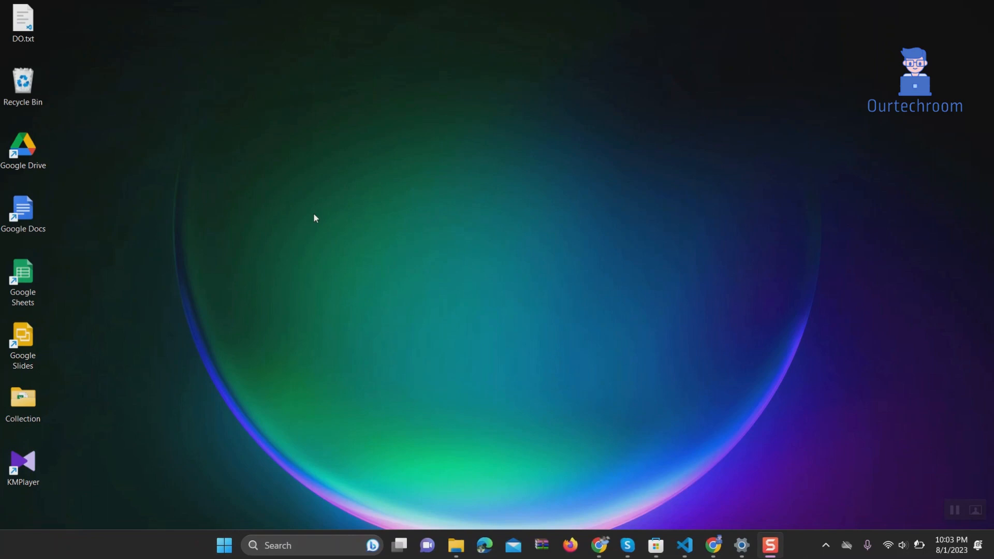
{"action": "mouse_move", "coordinate": [671, 239]}
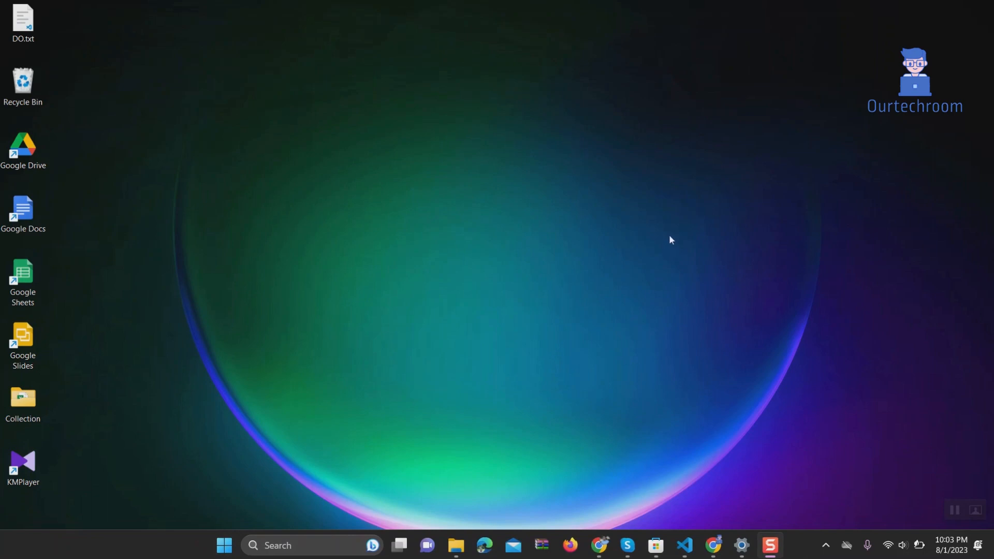